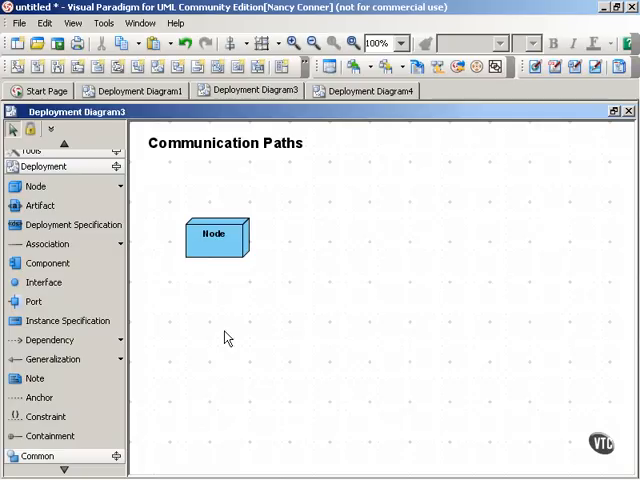
{"action": "mouse_move", "coordinate": [200, 290]}
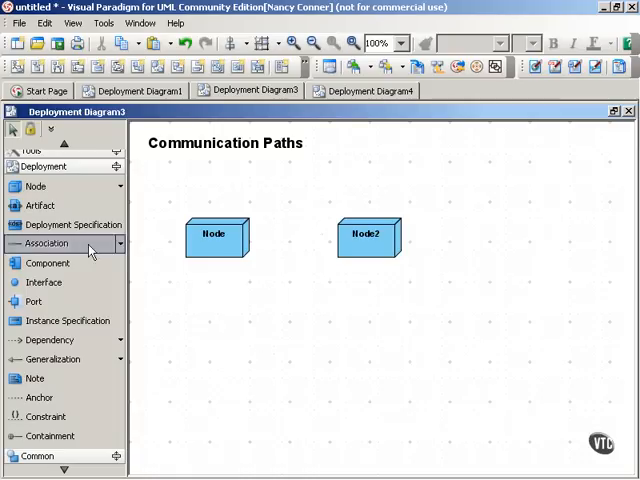
Draw an association from Node to Node2 and name it <<HTTP>> as a communication path
{"action": "left_click_drag", "start_coordinate": [240, 236], "coordinate": [350, 240]}
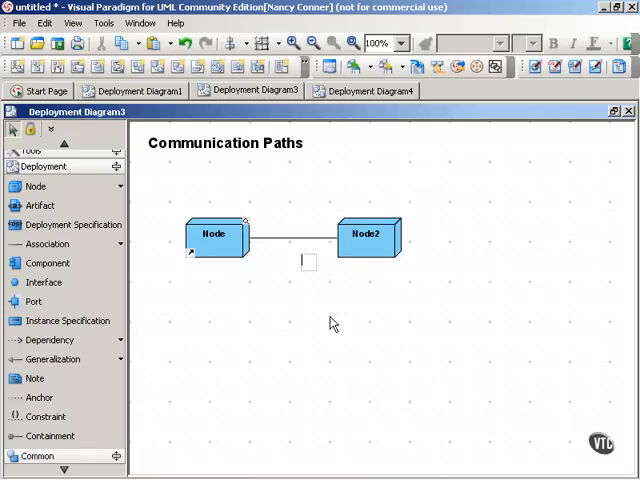
{"action": "type", "text": "<<"}
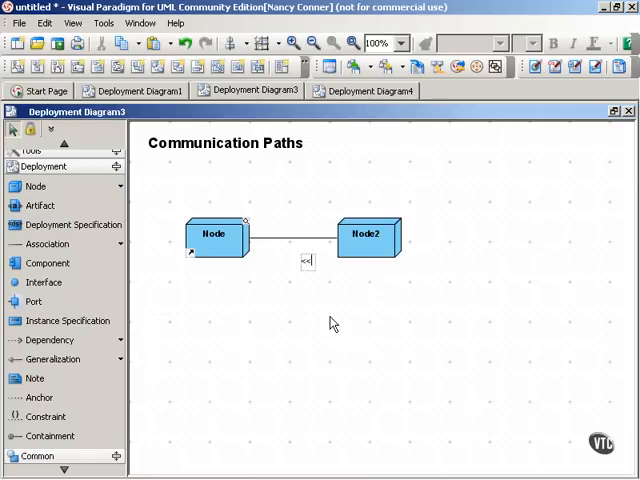
{"action": "type", "text": "HTTP>>"}
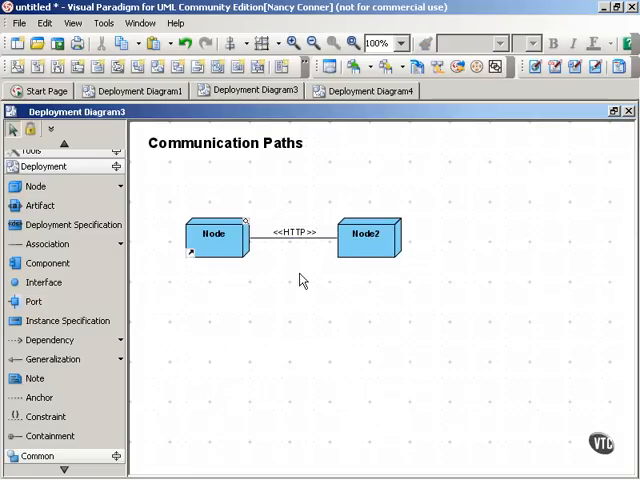
{"action": "left_click", "coordinate": [212, 236]}
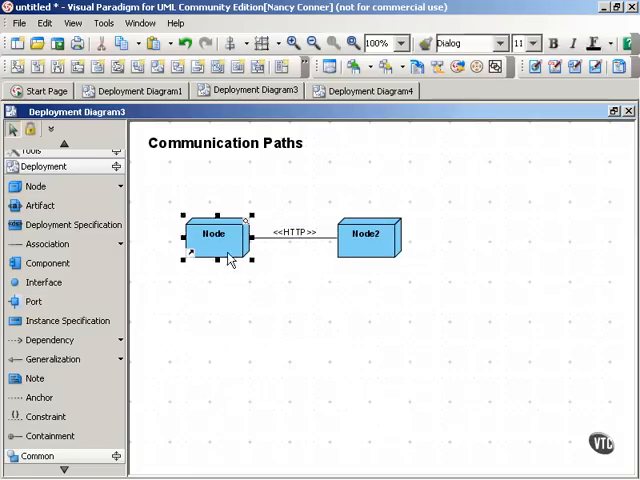
{"action": "left_click", "coordinate": [236, 308]}
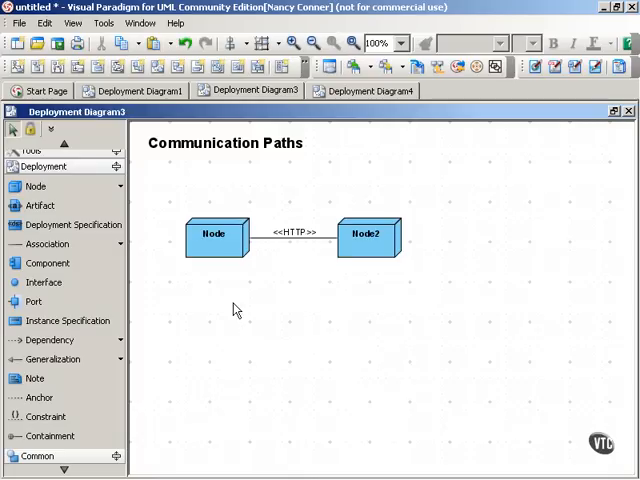
{"action": "left_click", "coordinate": [368, 236]}
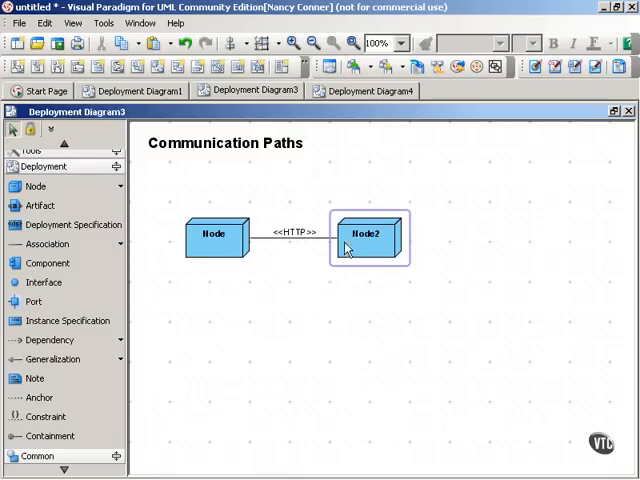
{"action": "left_click", "coordinate": [234, 316]}
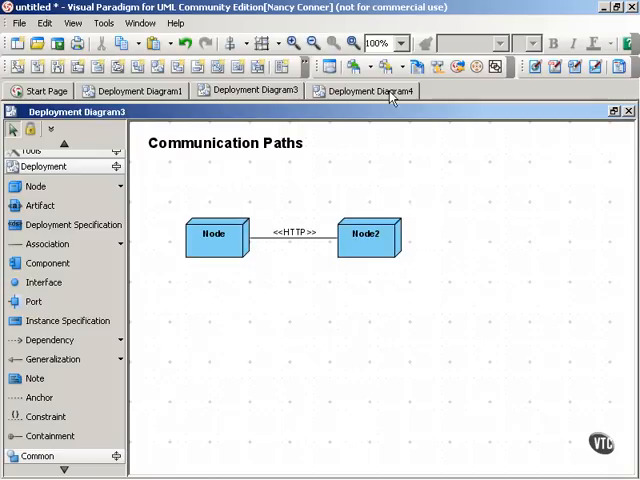
Show Deployment Diagram4 listing the <<HTTP>>, <<TCP/IP>>, <<RMI>> and <<JDBC>> stereotypes
{"action": "left_click", "coordinate": [360, 92]}
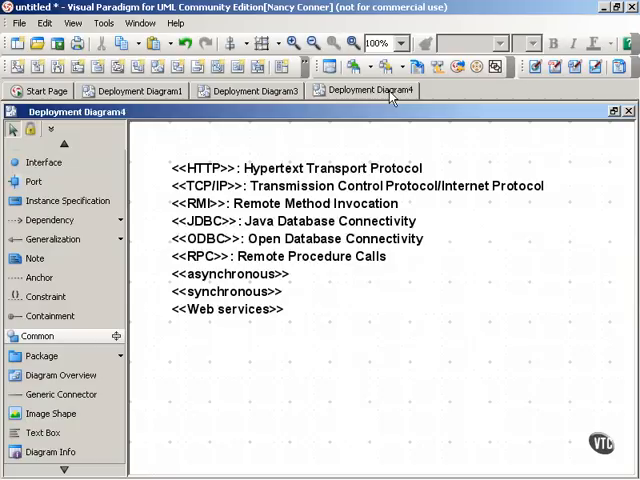
{"action": "mouse_move", "coordinate": [232, 420]}
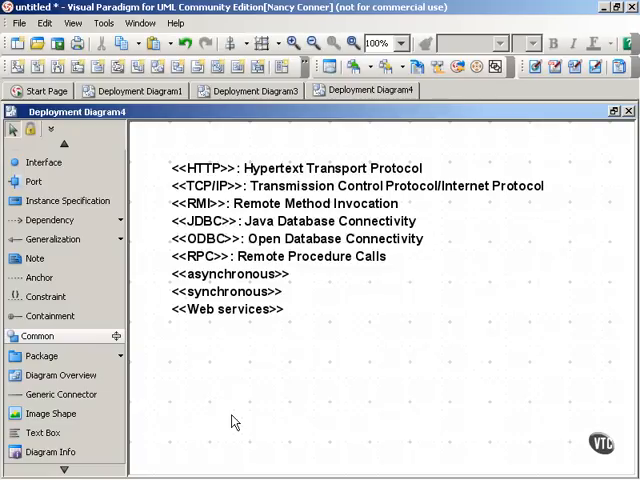
{"action": "mouse_move", "coordinate": [358, 420]}
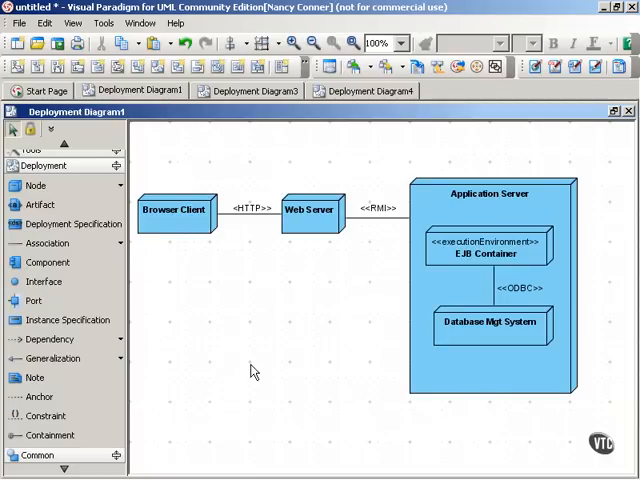
{"action": "mouse_move", "coordinate": [188, 264]}
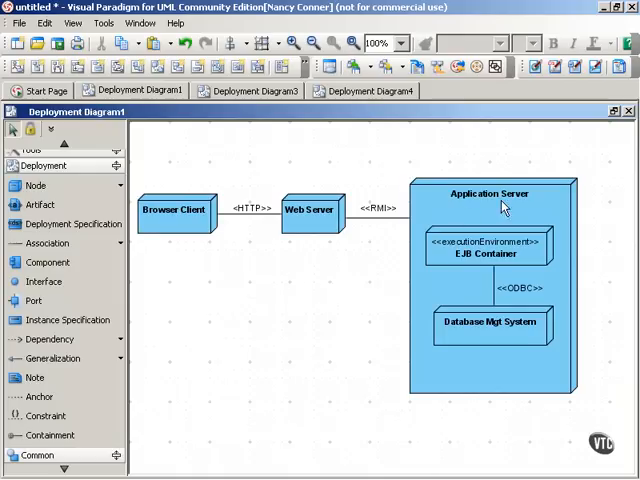
{"action": "mouse_move", "coordinate": [200, 264]}
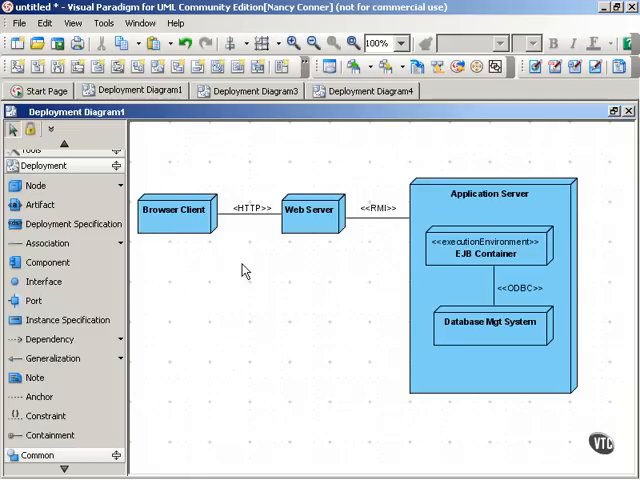
{"action": "mouse_move", "coordinate": [428, 208]}
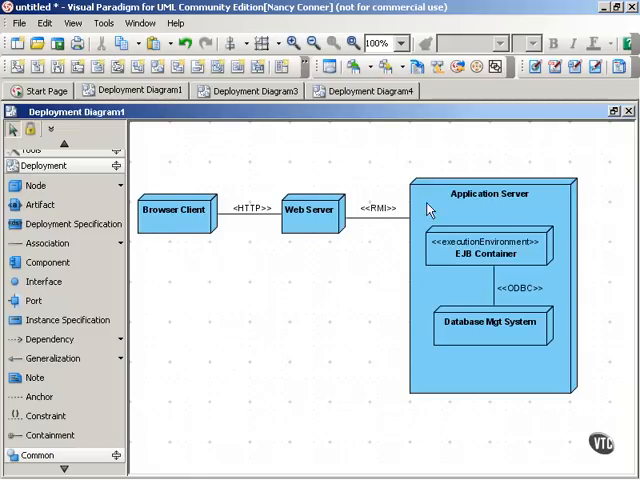
{"action": "mouse_move", "coordinate": [356, 240]}
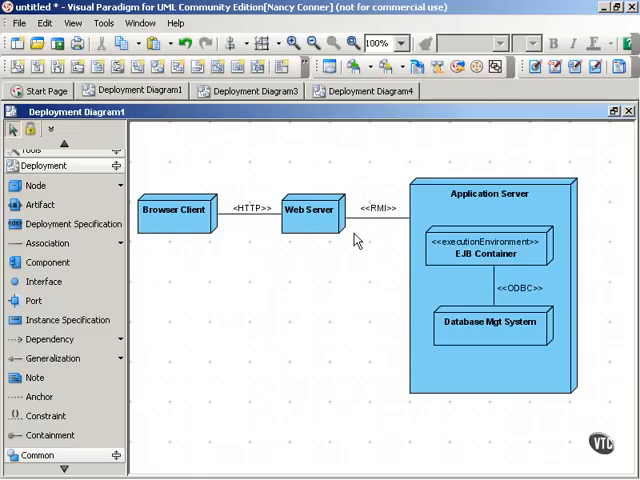
{"action": "mouse_move", "coordinate": [360, 240]}
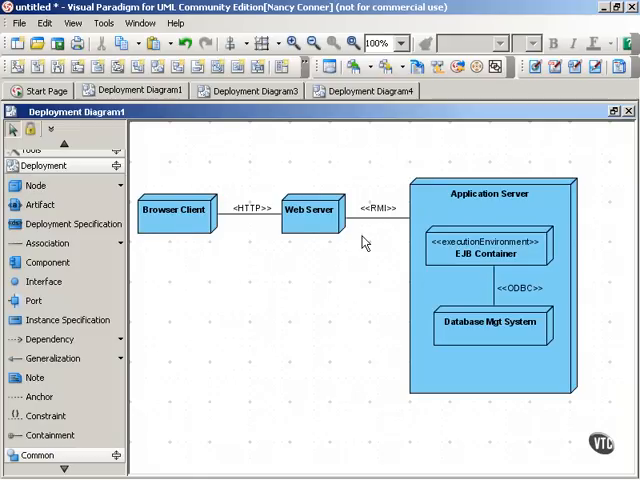
{"action": "mouse_move", "coordinate": [502, 420]}
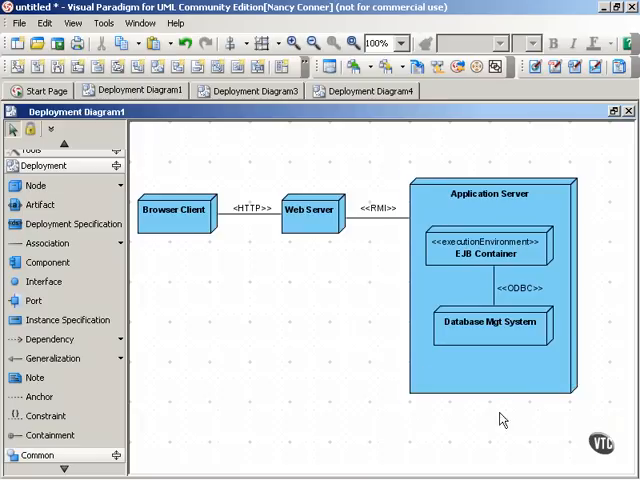
{"action": "mouse_move", "coordinate": [596, 296]}
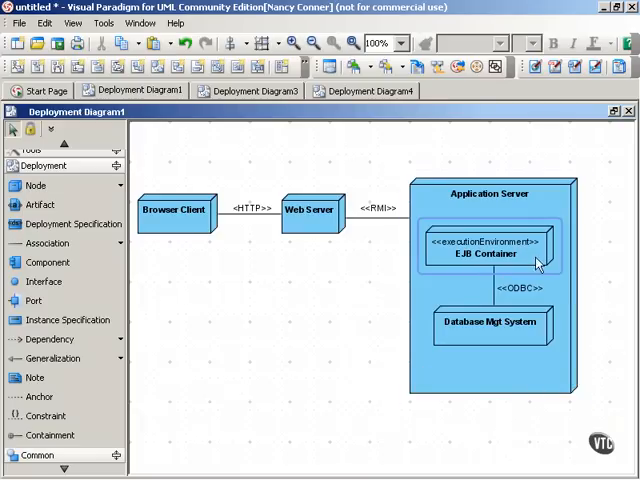
Review the Browser Client, Web Server and Application Server nodes in Deployment Diagram1
{"action": "left_click", "coordinate": [484, 428]}
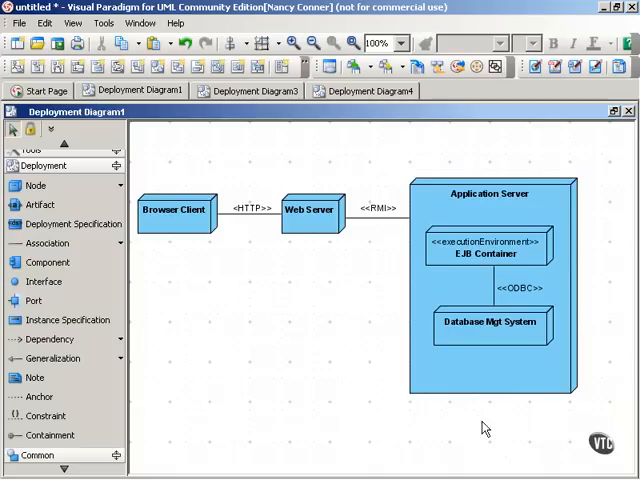
{"action": "left_click", "coordinate": [488, 246]}
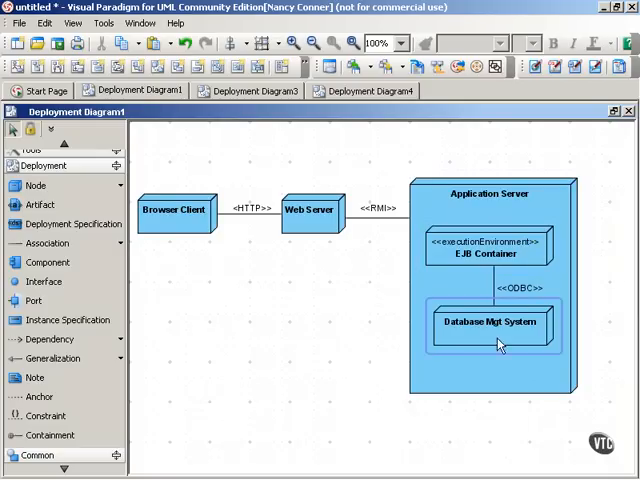
{"action": "left_click", "coordinate": [490, 320]}
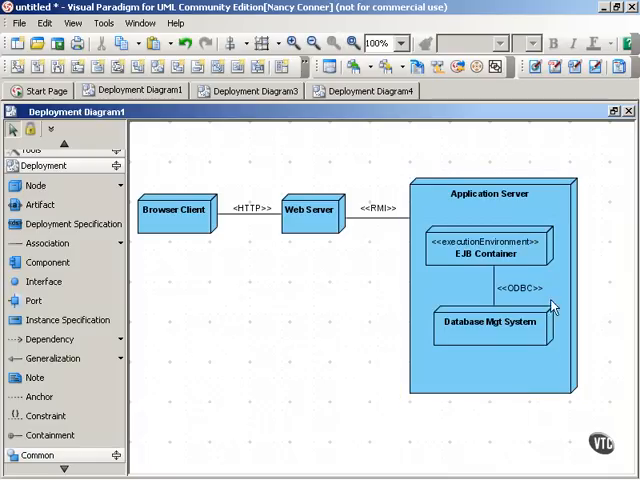